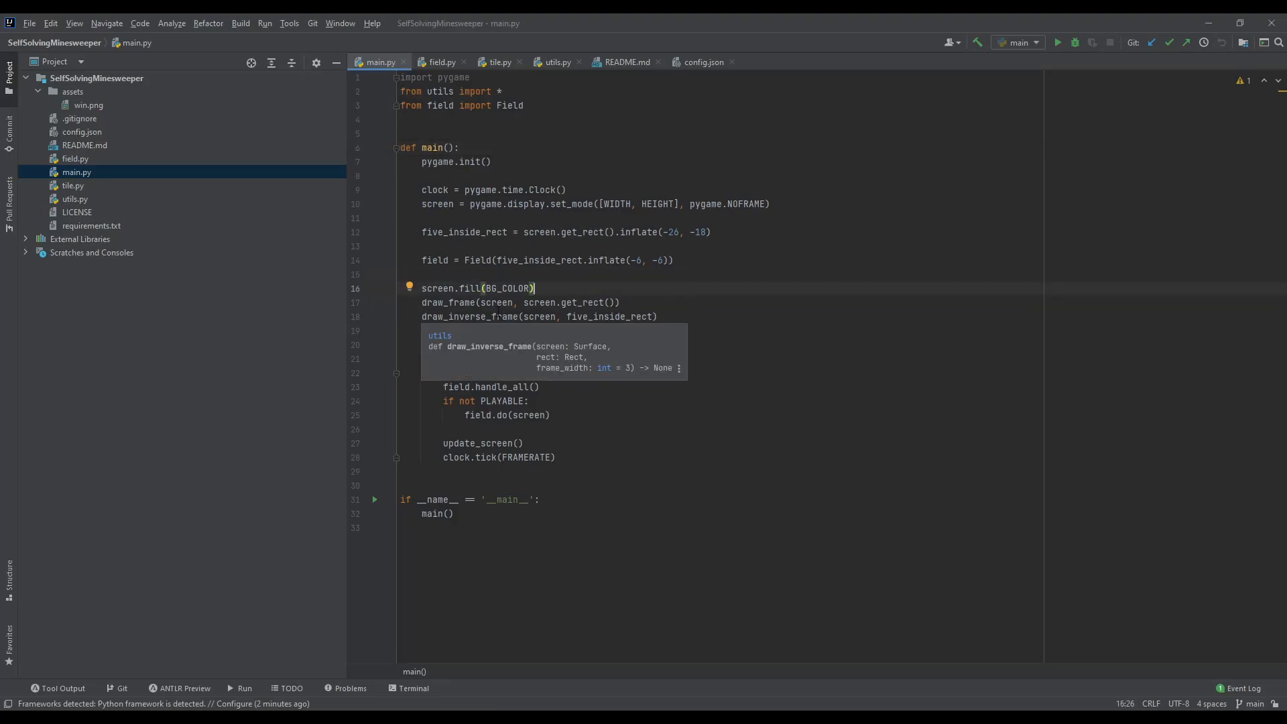
Flag suspected mines along the upper edge of the cleared region and enlarge the game window
{"action": "left_click", "coordinate": [699, 260]}
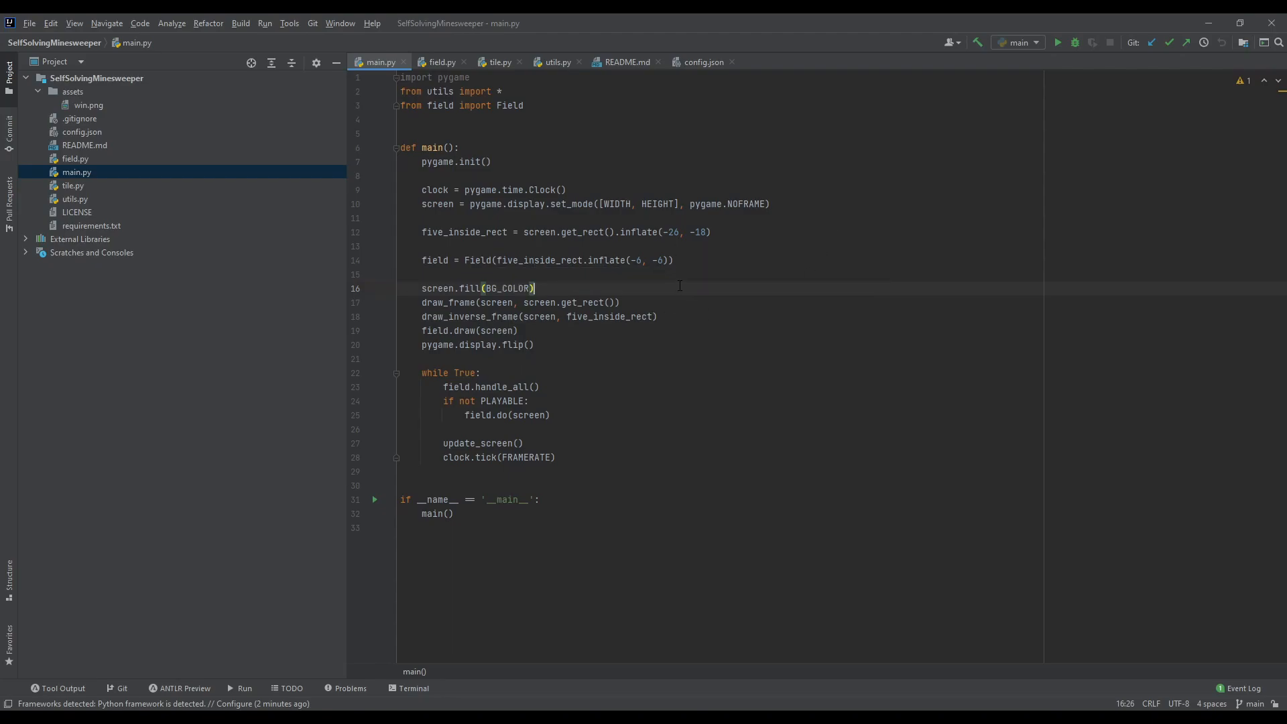
{"action": "left_click", "coordinate": [772, 203]}
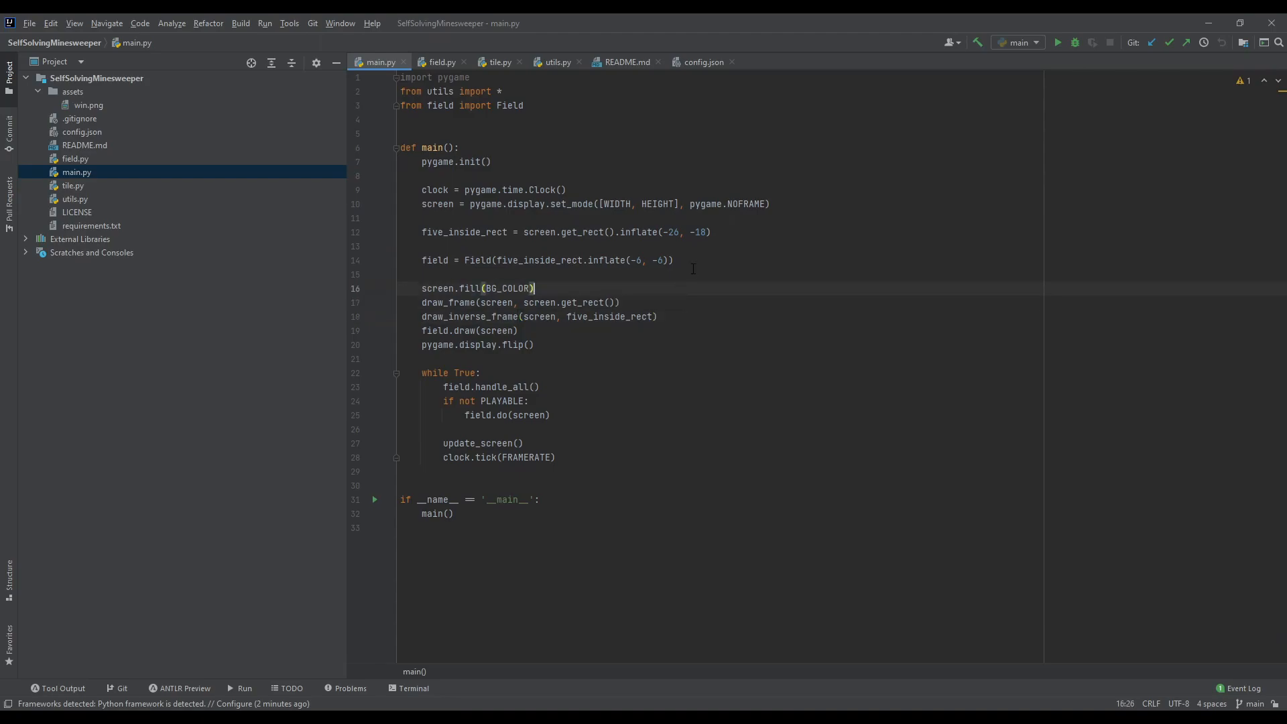
{"action": "left_click", "coordinate": [805, 203]}
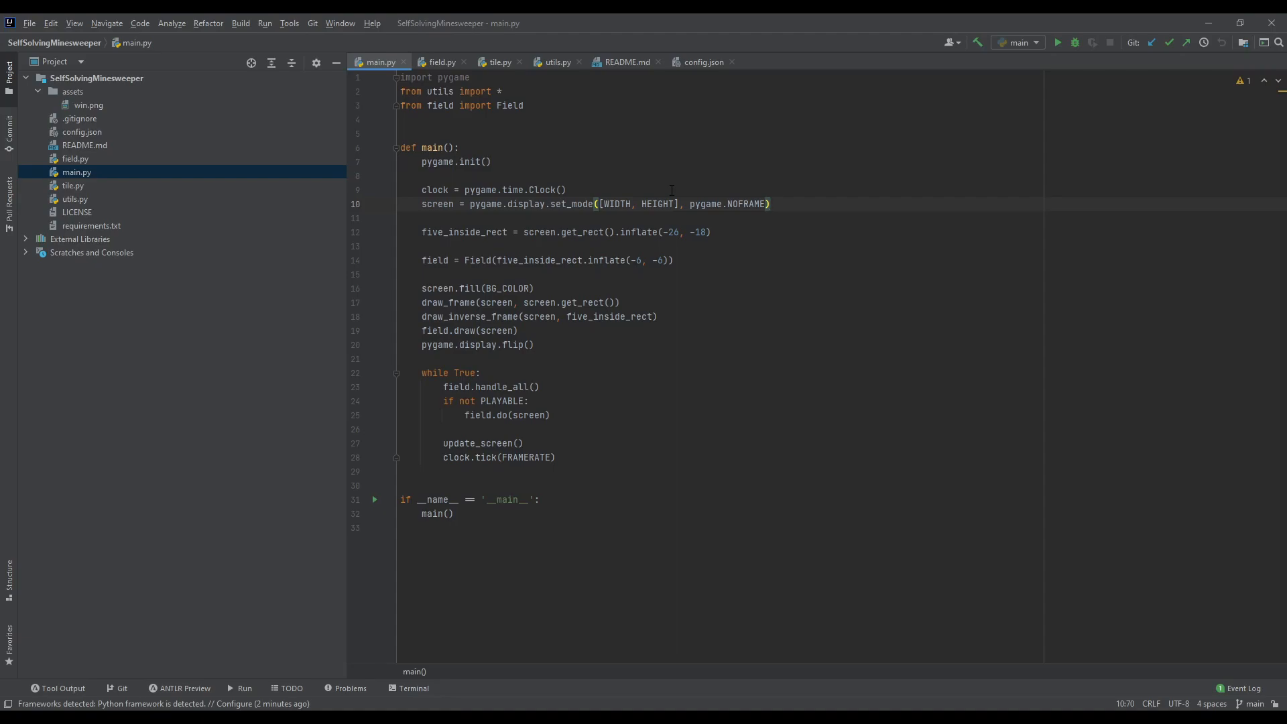
{"action": "mouse_move", "coordinate": [670, 185]}
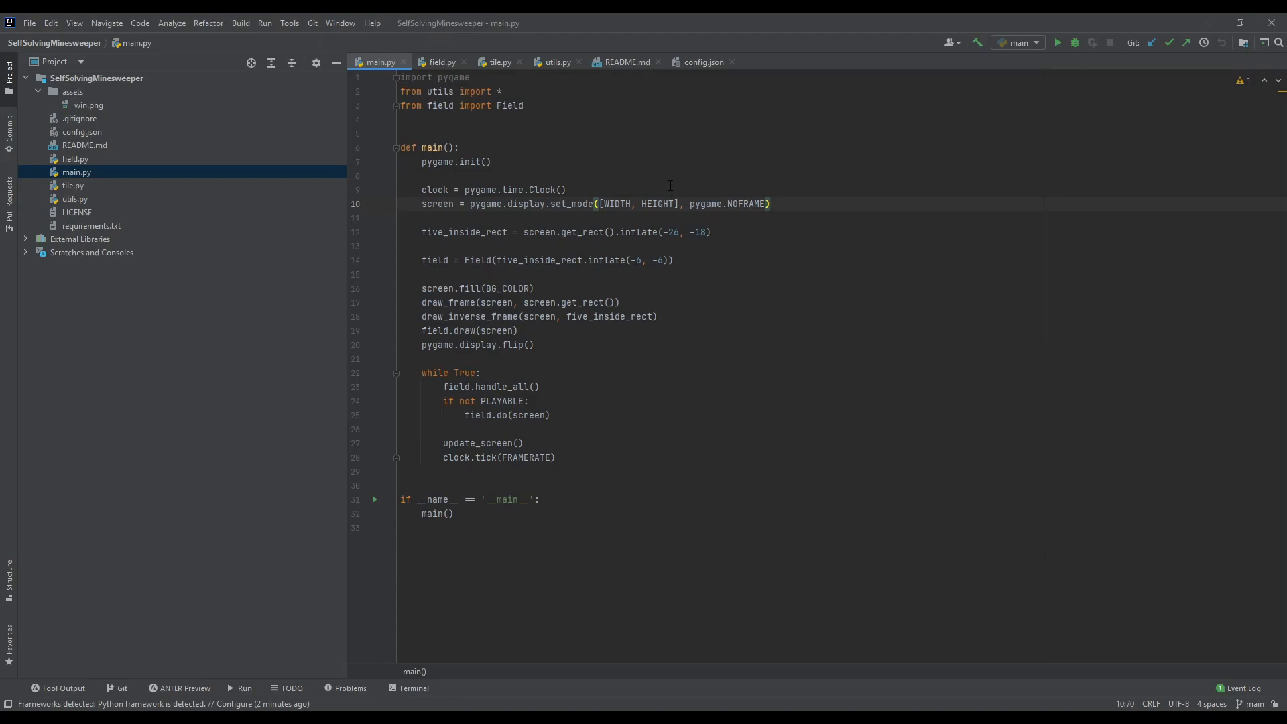
{"action": "left_click", "coordinate": [567, 190]}
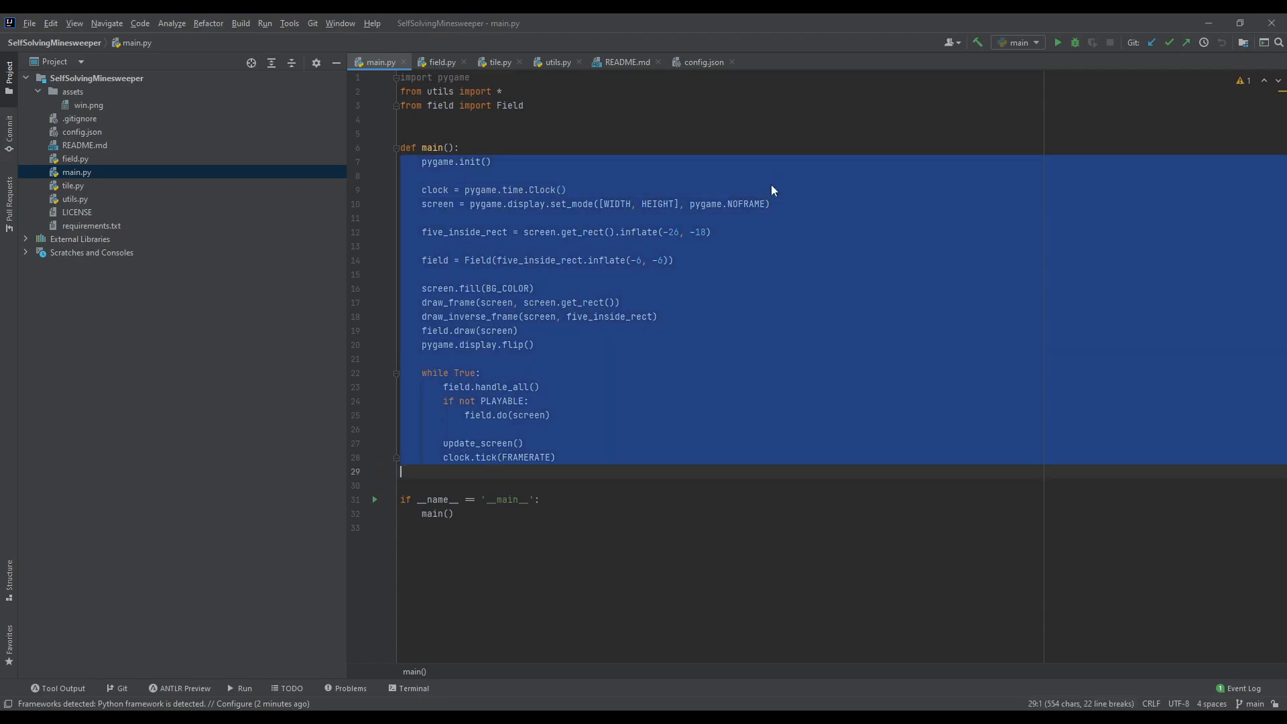
{"action": "left_click", "coordinate": [1059, 41]}
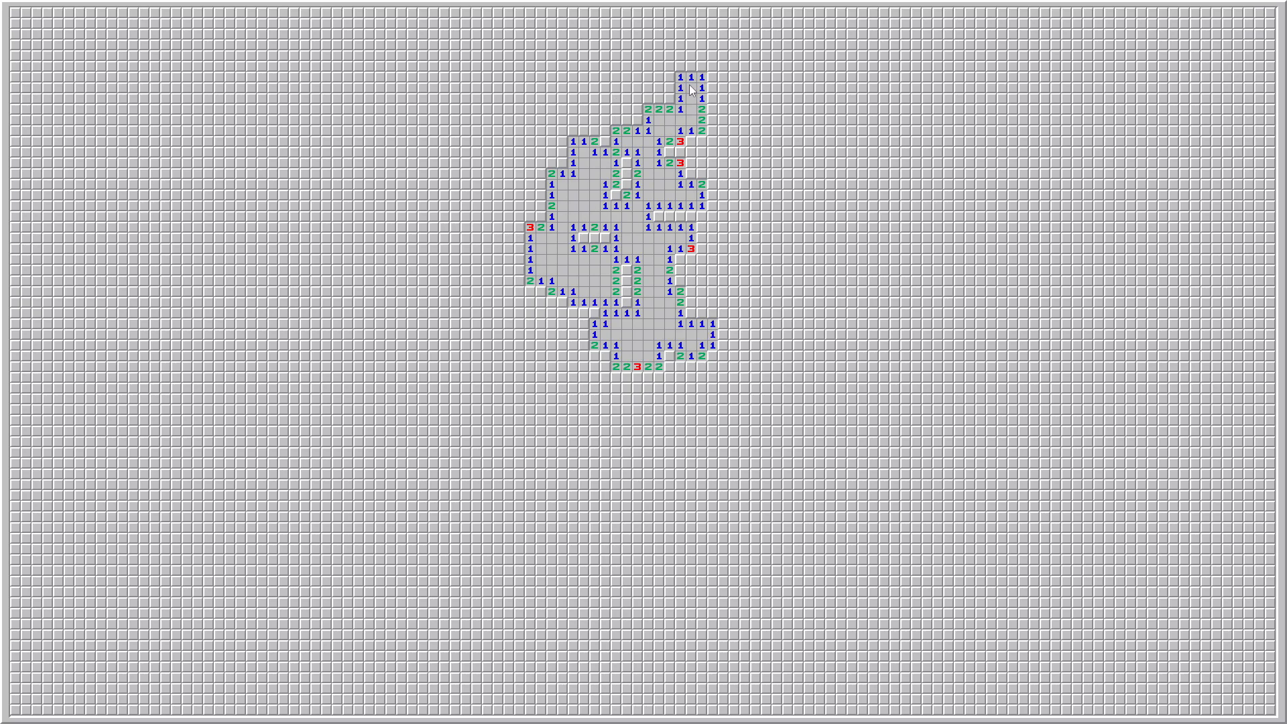
{"action": "mouse_move", "coordinate": [704, 81]}
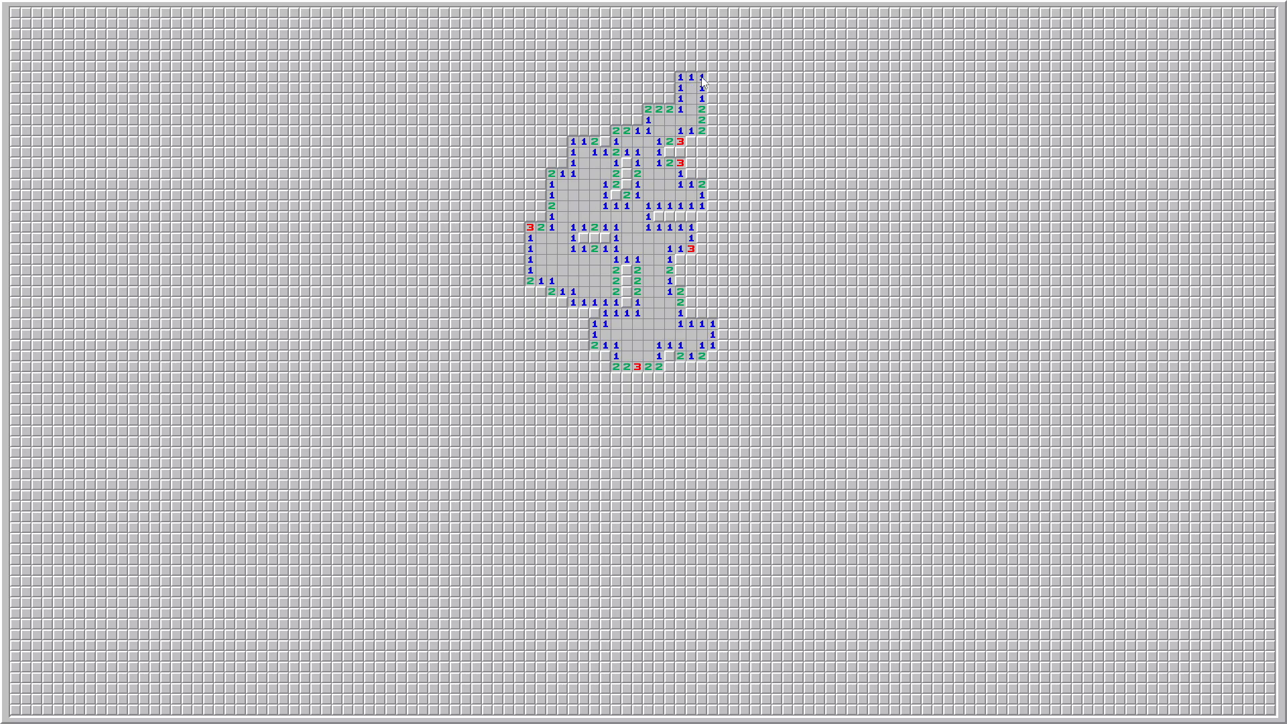
{"action": "mouse_move", "coordinate": [704, 86]}
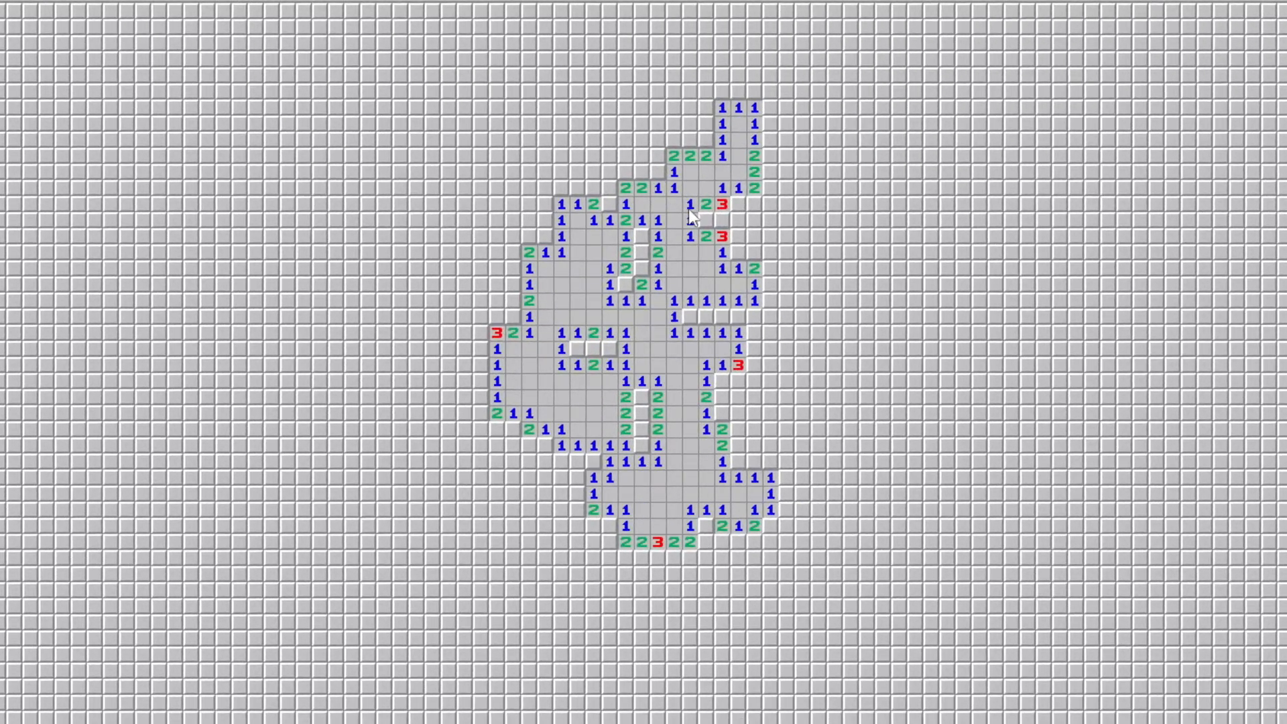
{"action": "mouse_move", "coordinate": [693, 217]}
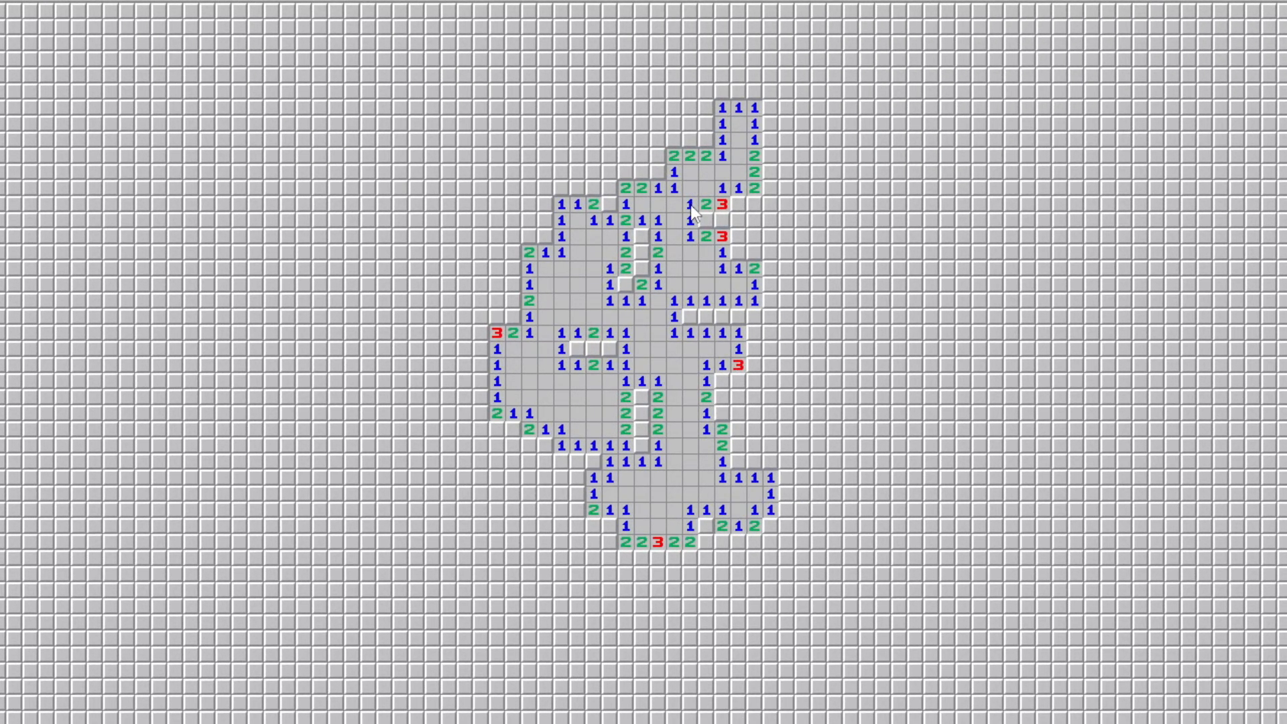
{"action": "mouse_move", "coordinate": [708, 230]}
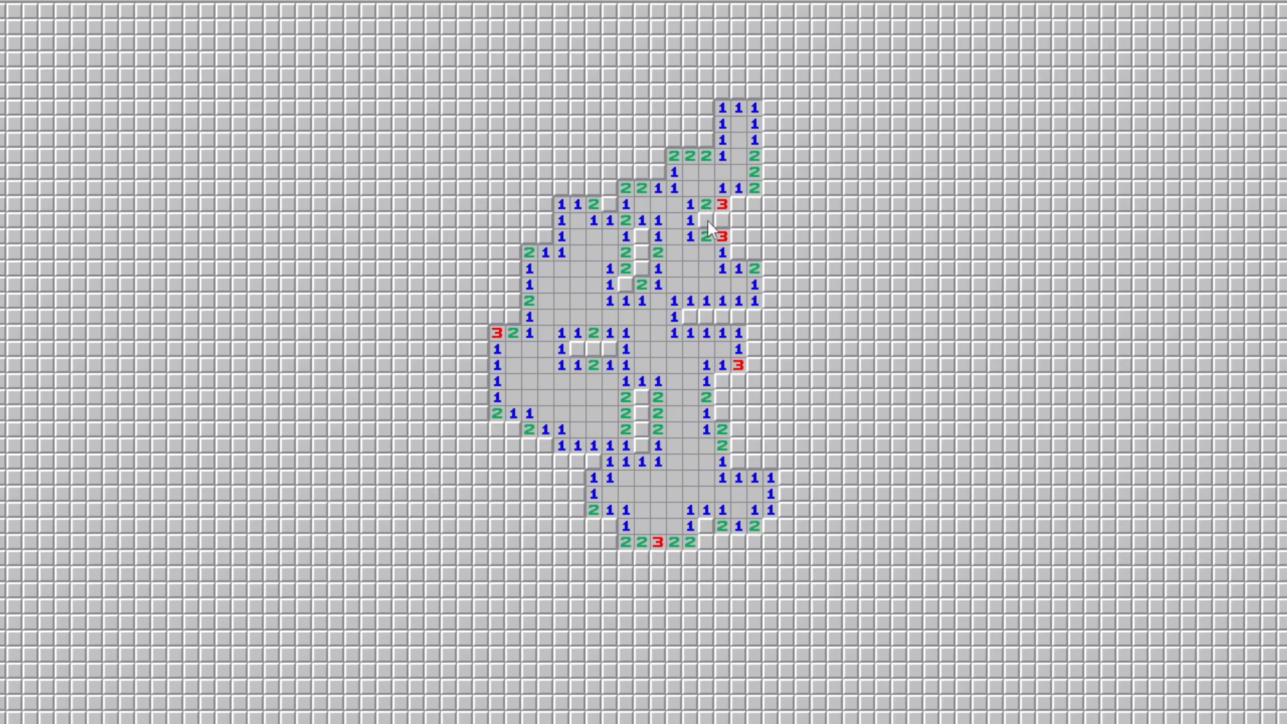
Flag the mines beside the upper red 3, in the central cleared area and below the central numbers
{"action": "left_click", "coordinate": [658, 225]}
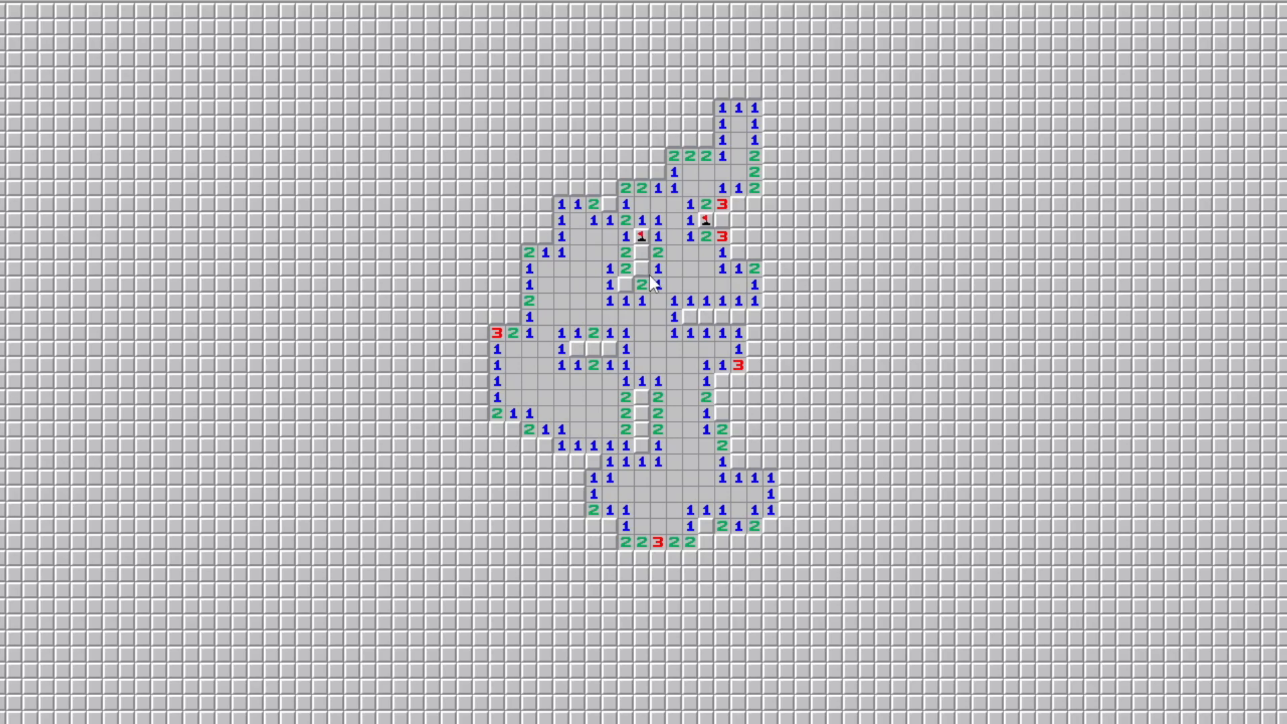
{"action": "left_click", "coordinate": [641, 269]}
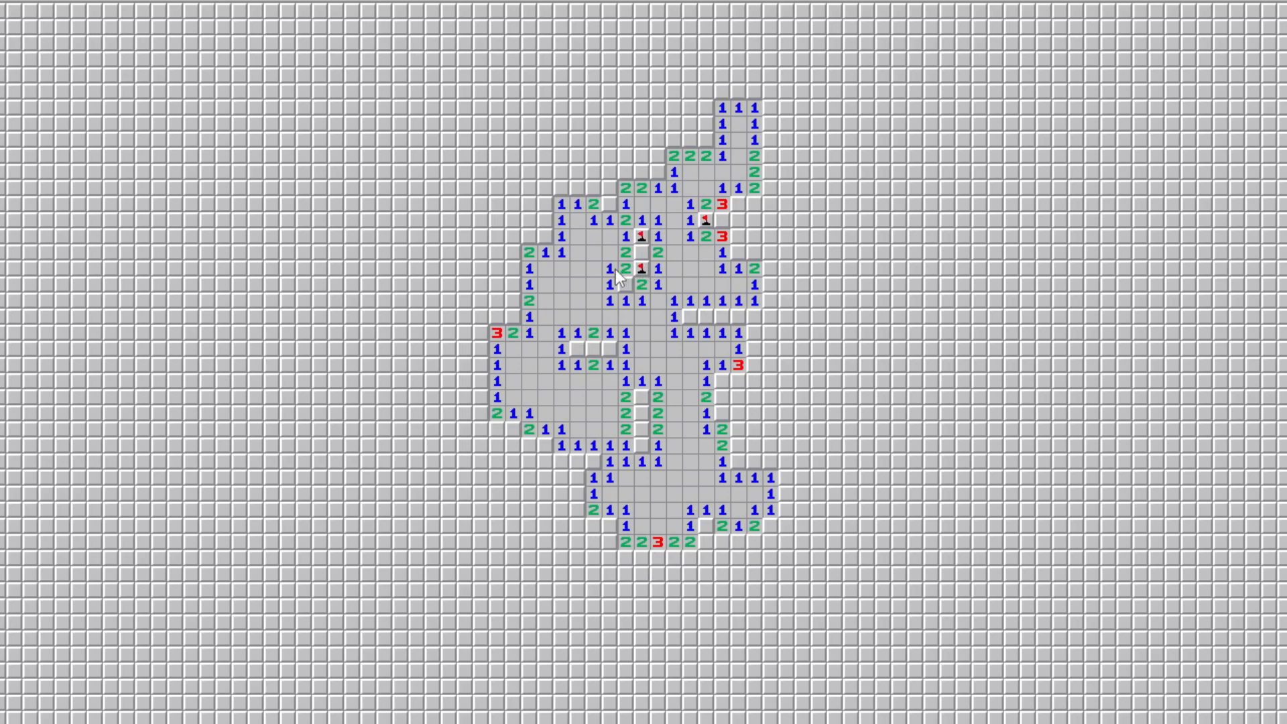
{"action": "mouse_move", "coordinate": [625, 284]}
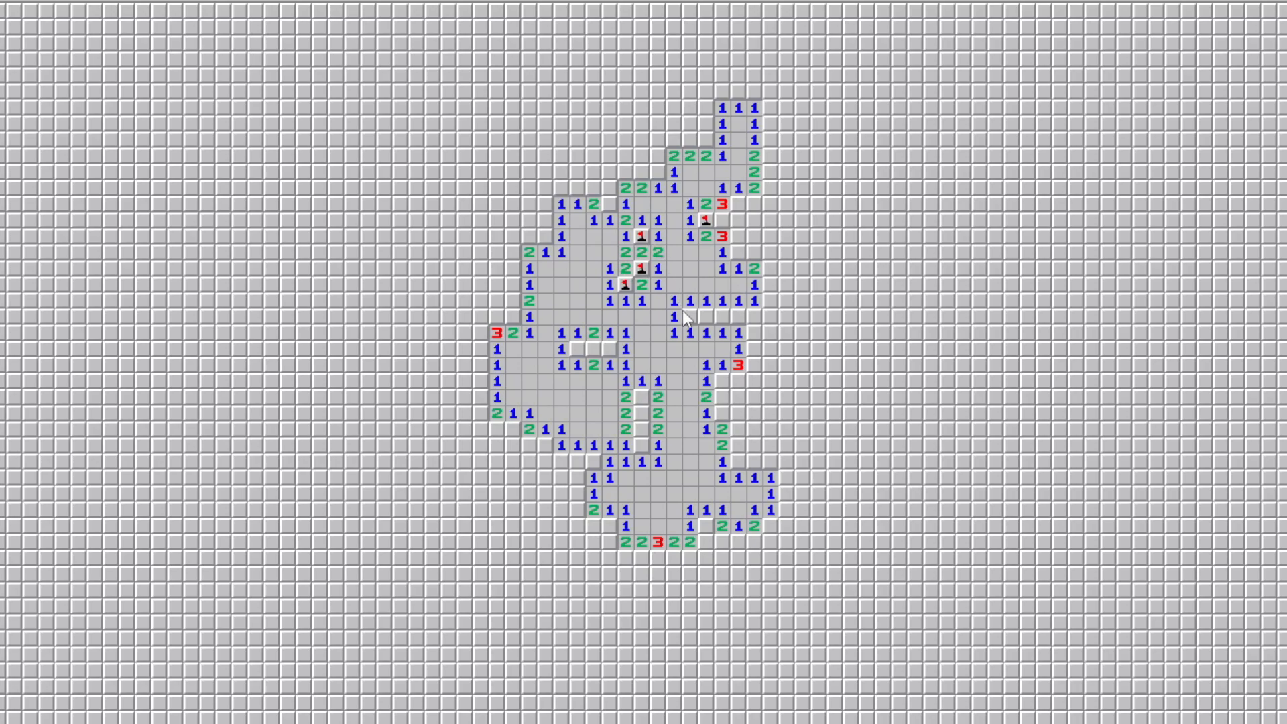
{"action": "left_click", "coordinate": [684, 332]}
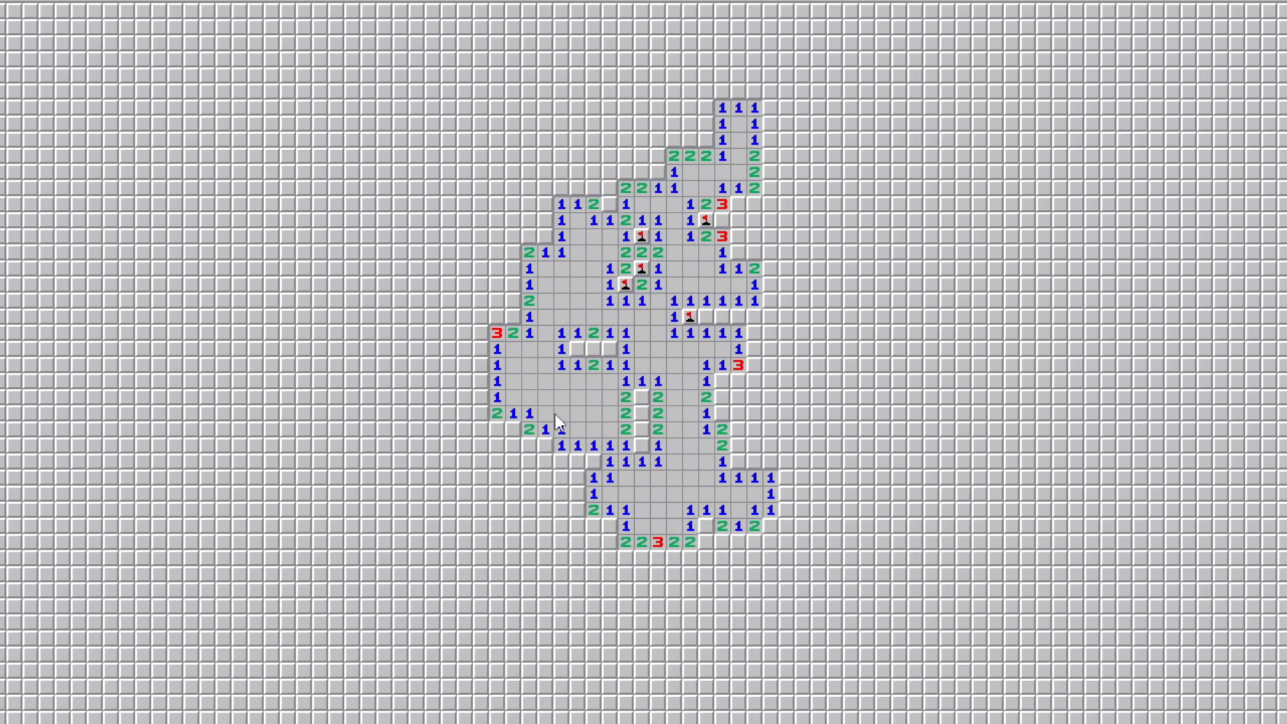
{"action": "mouse_move", "coordinate": [560, 406]}
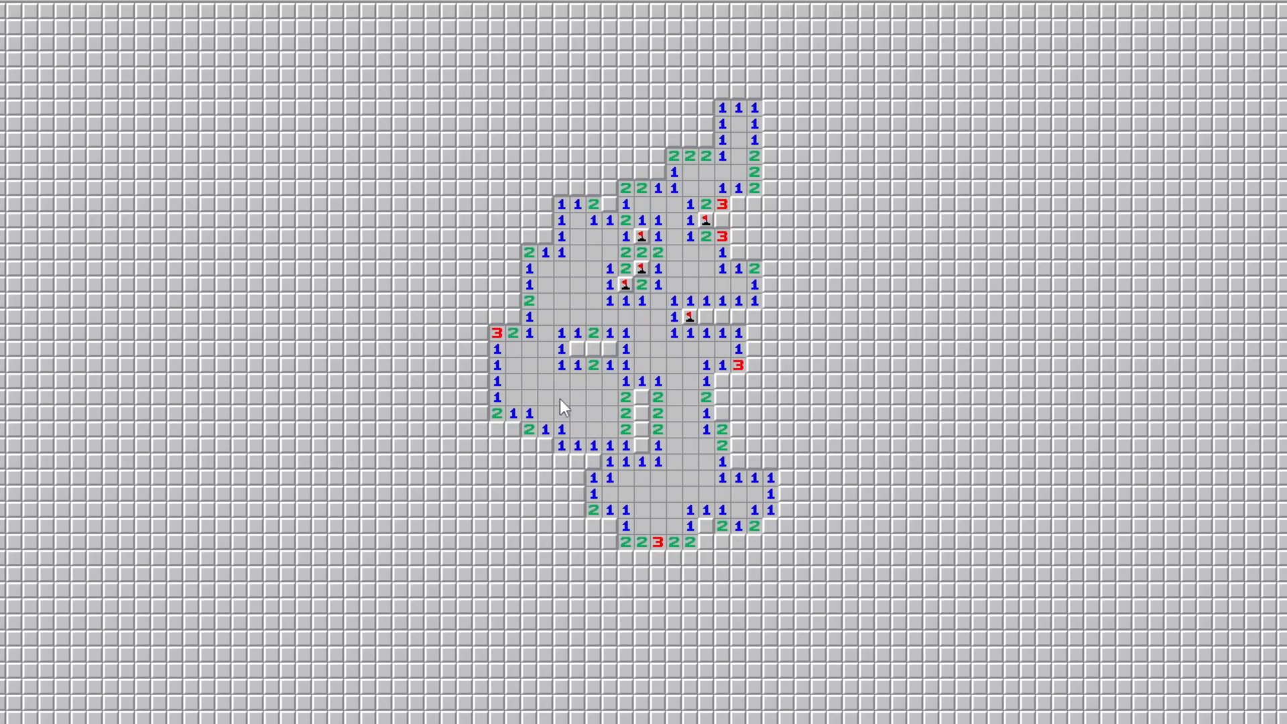
{"action": "mouse_move", "coordinate": [523, 316]}
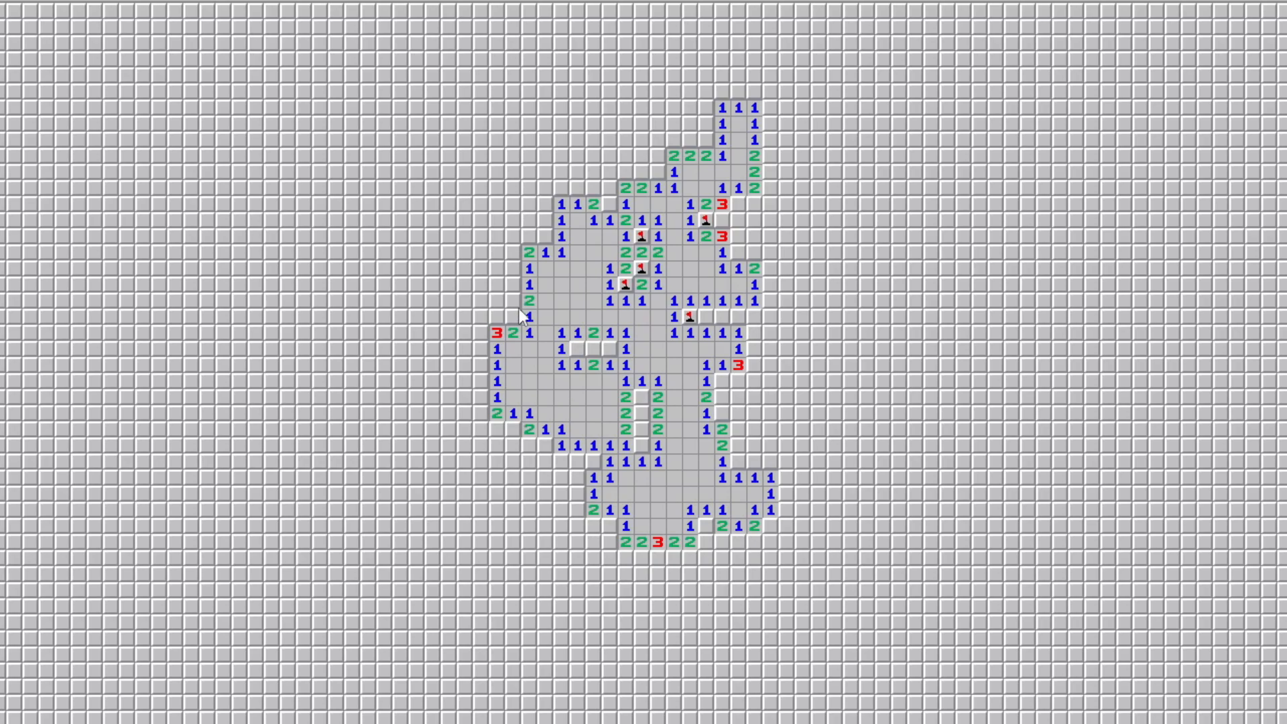
{"action": "mouse_move", "coordinate": [533, 375]}
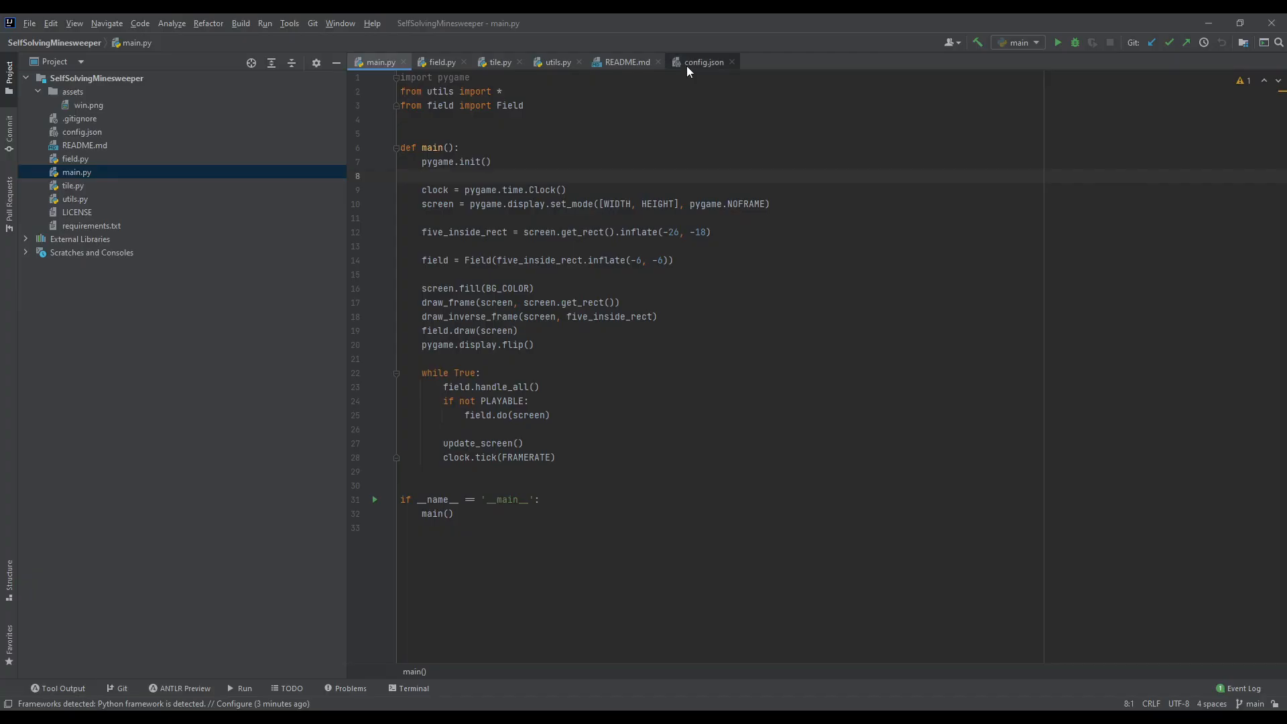
Set bomb_percent to 14 in config.json, highlight the playable key, then switch to tile.py's Tile class
{"action": "left_click", "coordinate": [703, 62]}
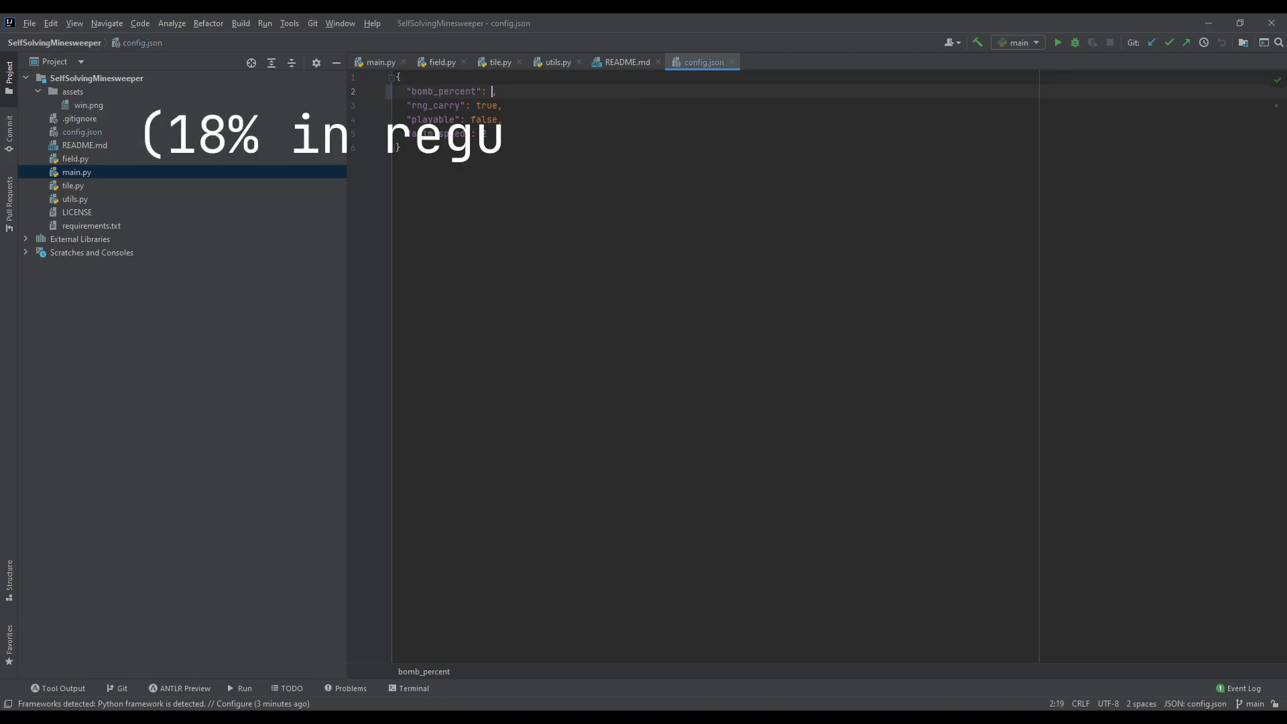
{"action": "type", "text": "14"}
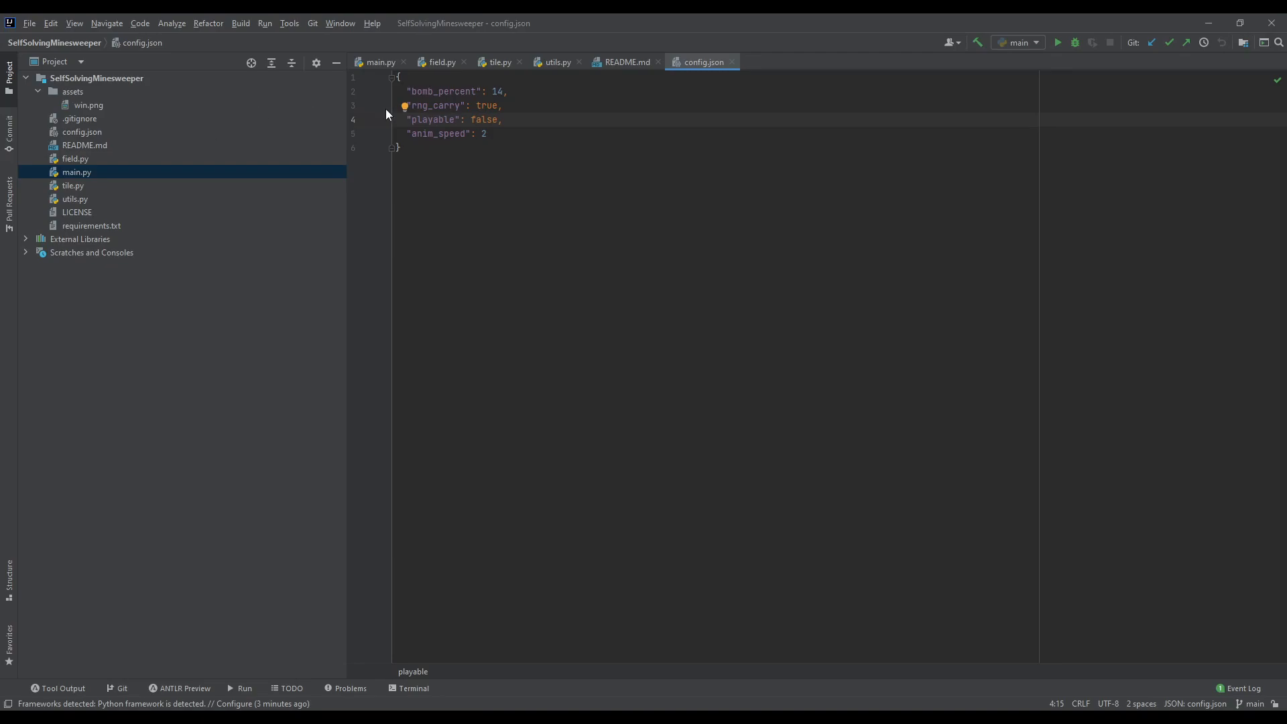
{"action": "double_click", "coordinate": [484, 119]}
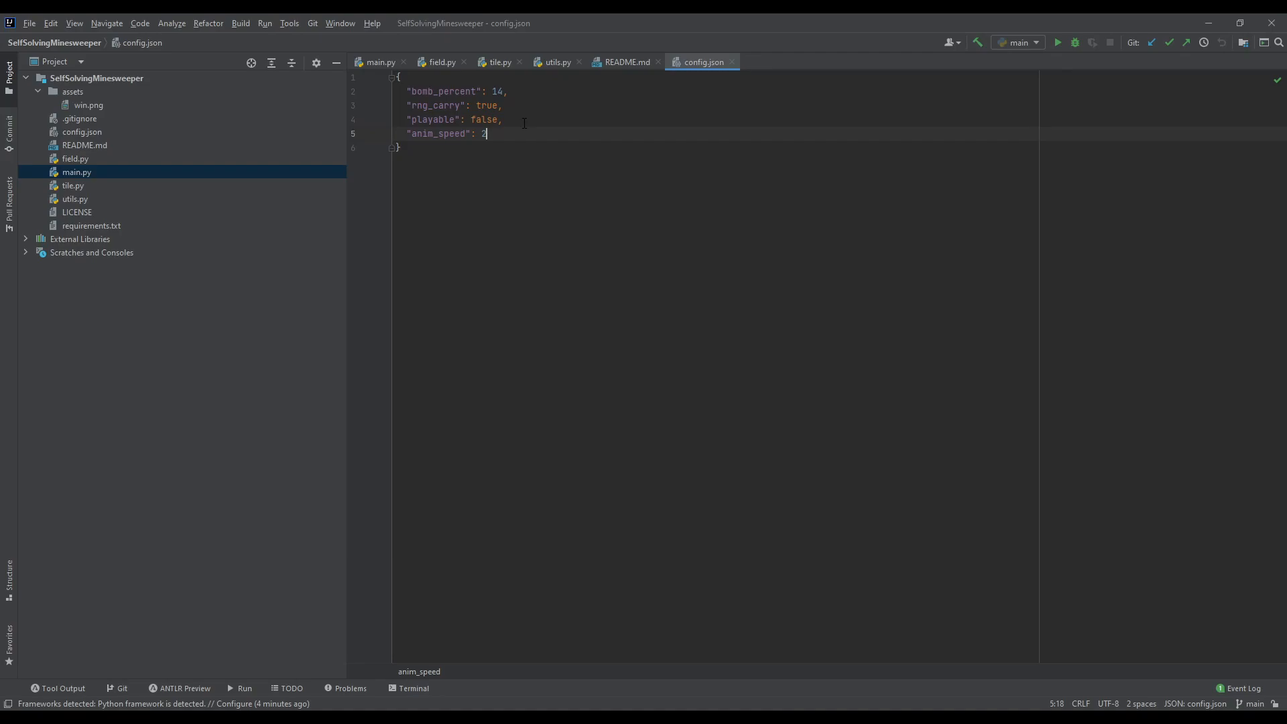
{"action": "left_click", "coordinate": [499, 62]}
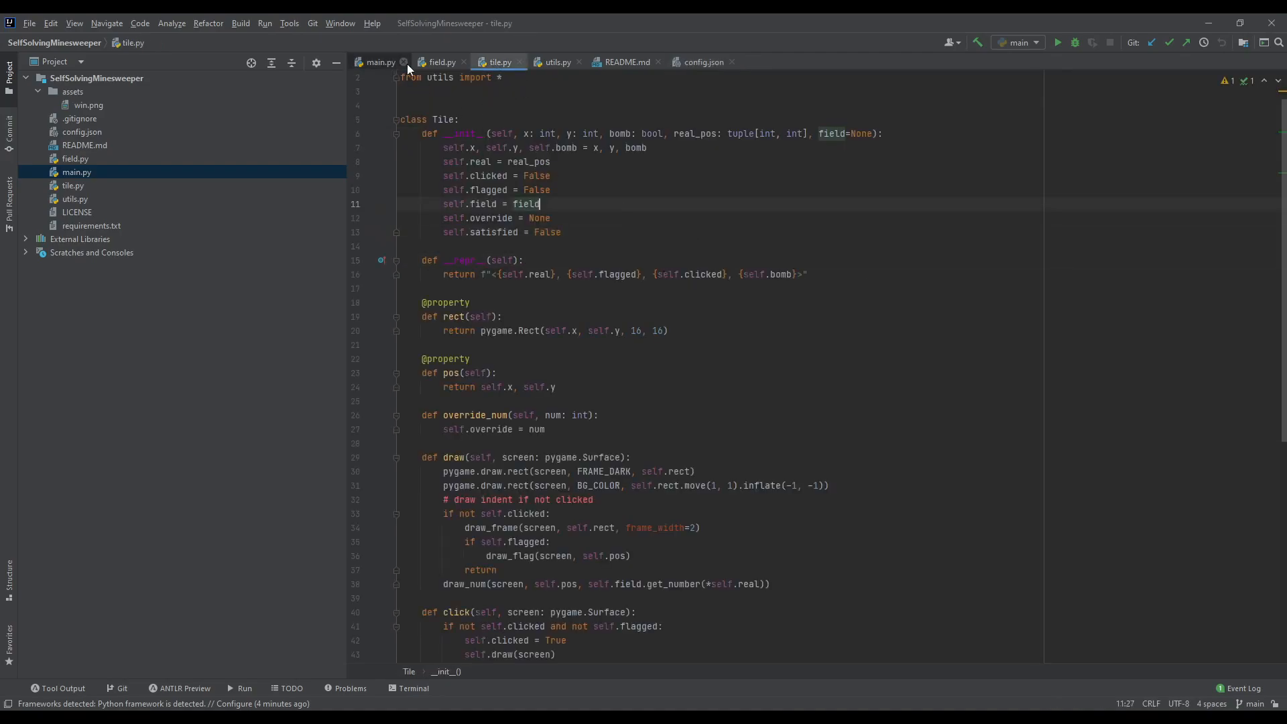
Scroll through the Field class in field.py, then switch to main.py's main loop
{"action": "left_click", "coordinate": [442, 62]}
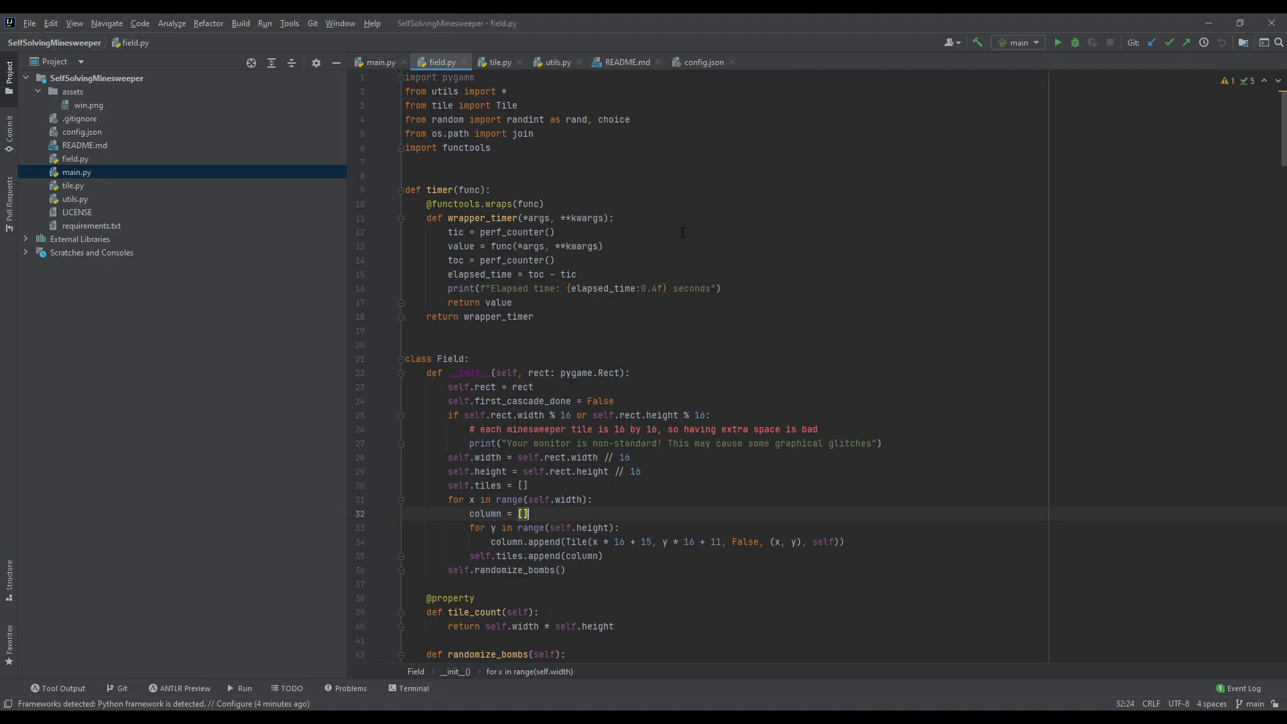
{"action": "scroll", "scroll_direction": "down", "scroll_amount": 3}
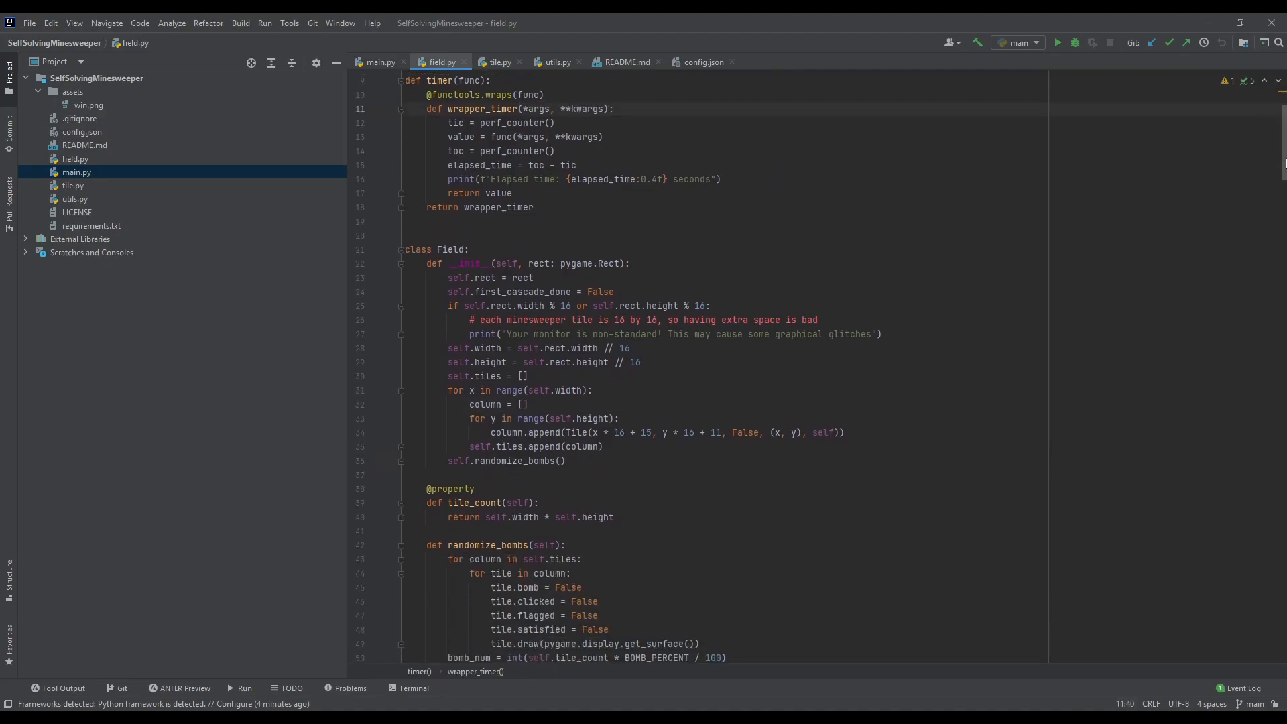
{"action": "scroll", "scroll_direction": "down", "scroll_amount": 3}
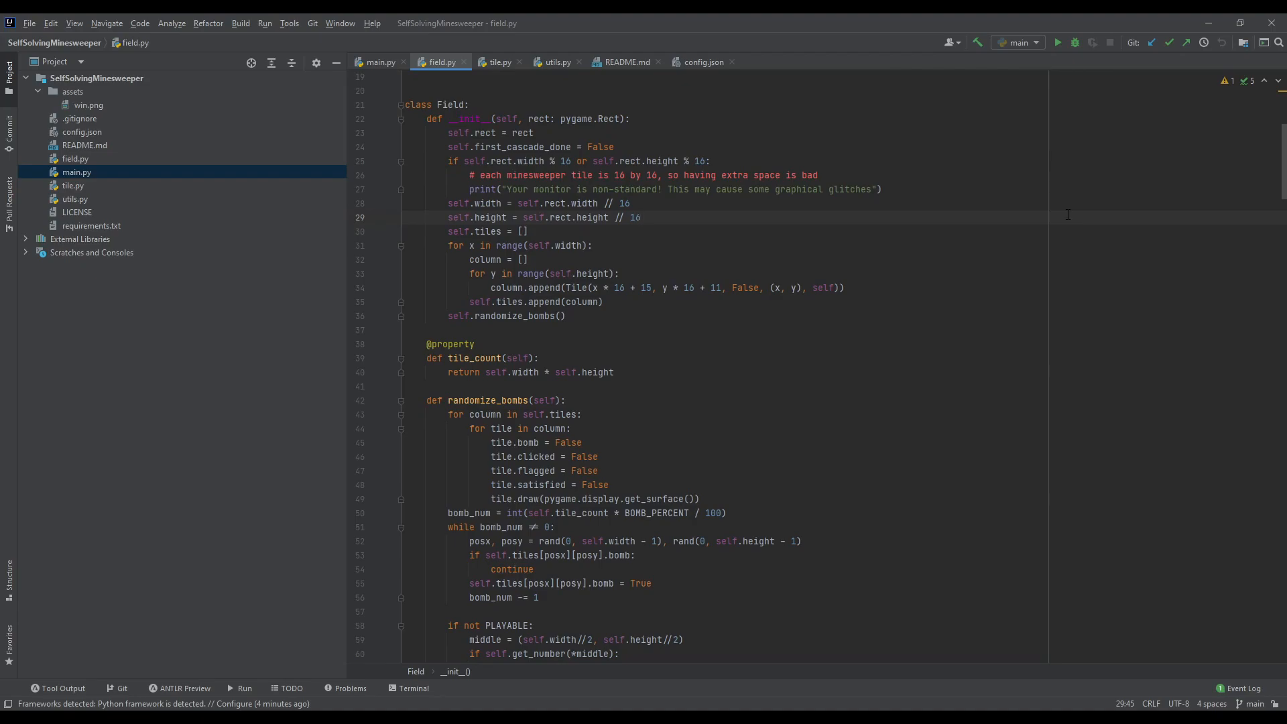
{"action": "left_click", "coordinate": [380, 62]}
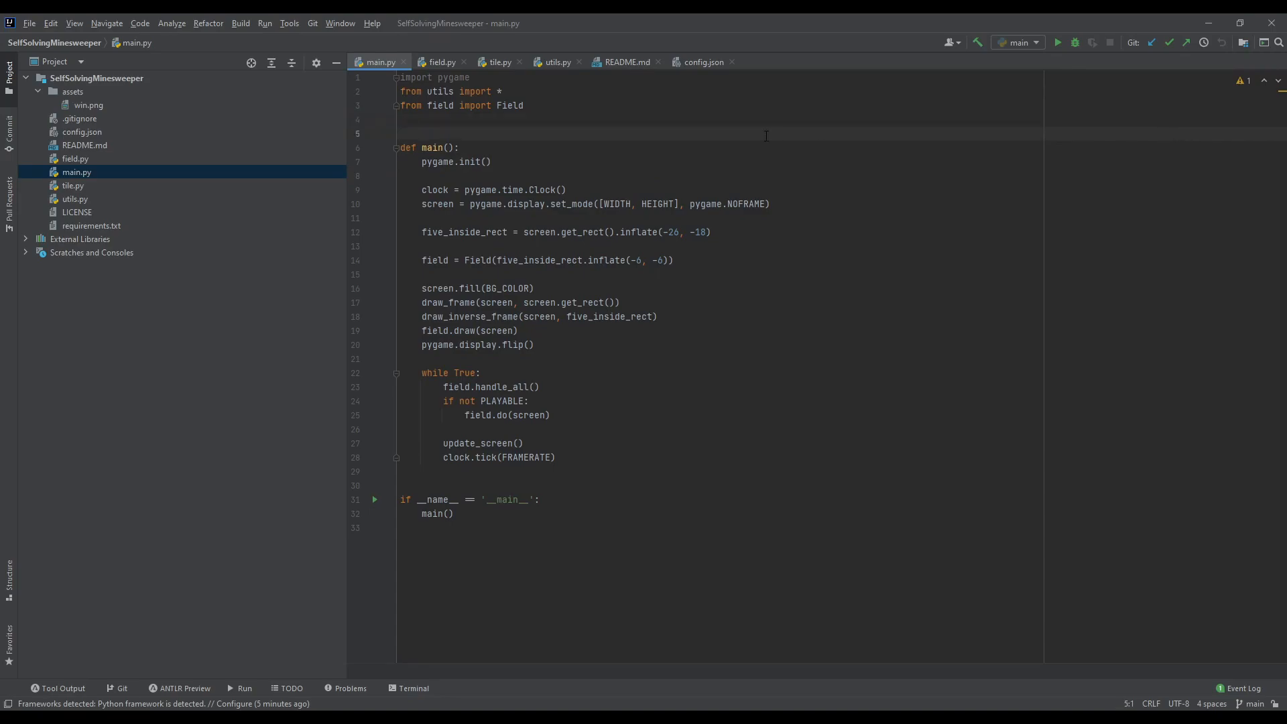
{"action": "mouse_move", "coordinate": [675, 131]}
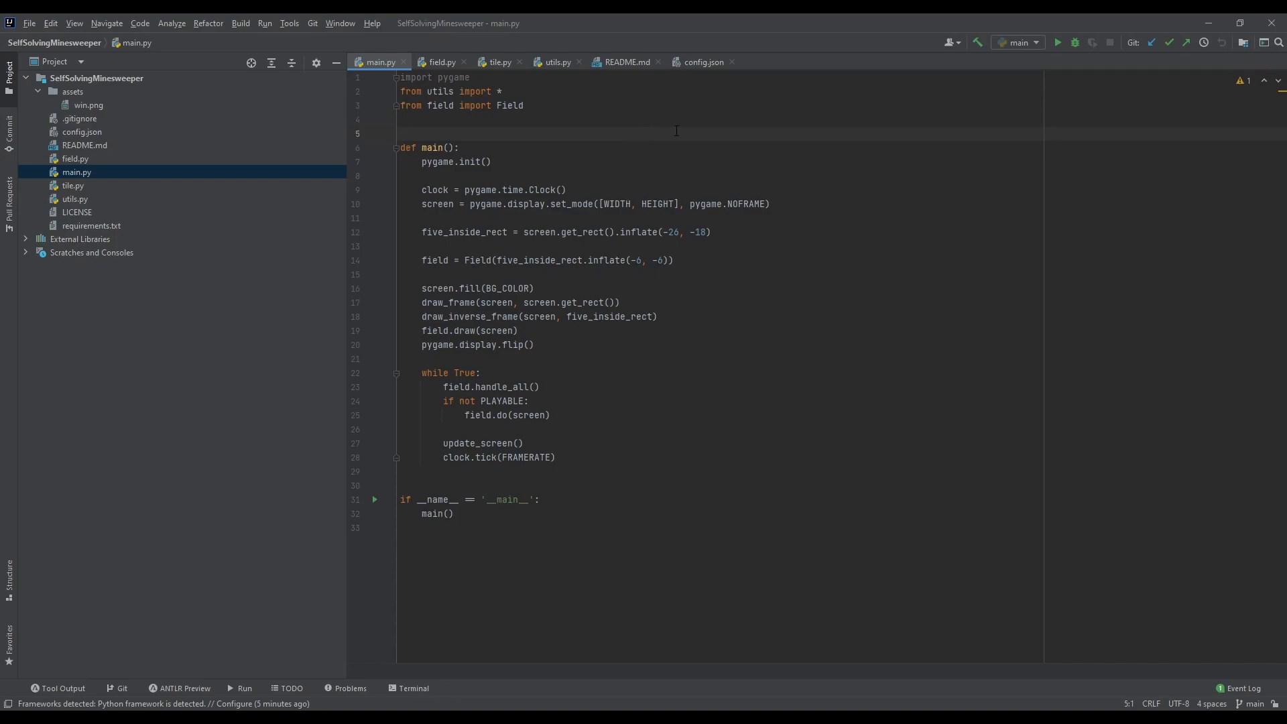
Preview assets/win.png with its yellow 'you win' text and close it to return to main.py
{"action": "double_click", "coordinate": [88, 104]}
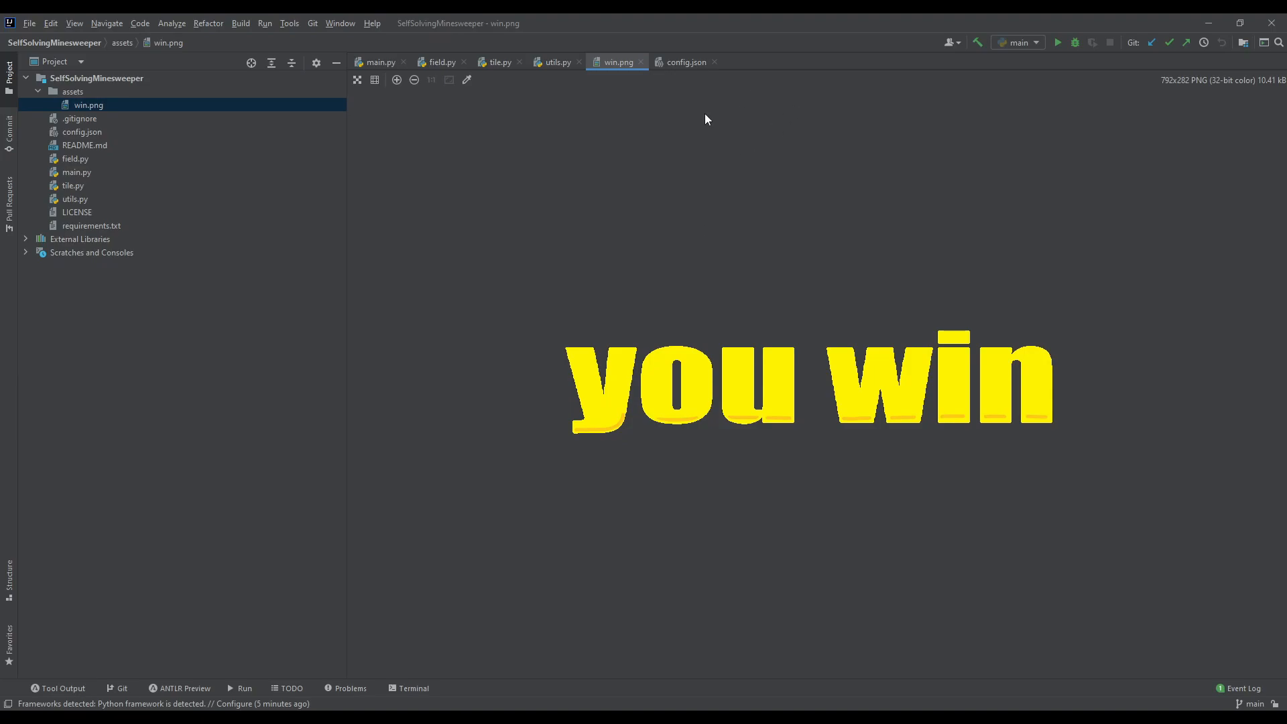
{"action": "mouse_move", "coordinate": [780, 155]}
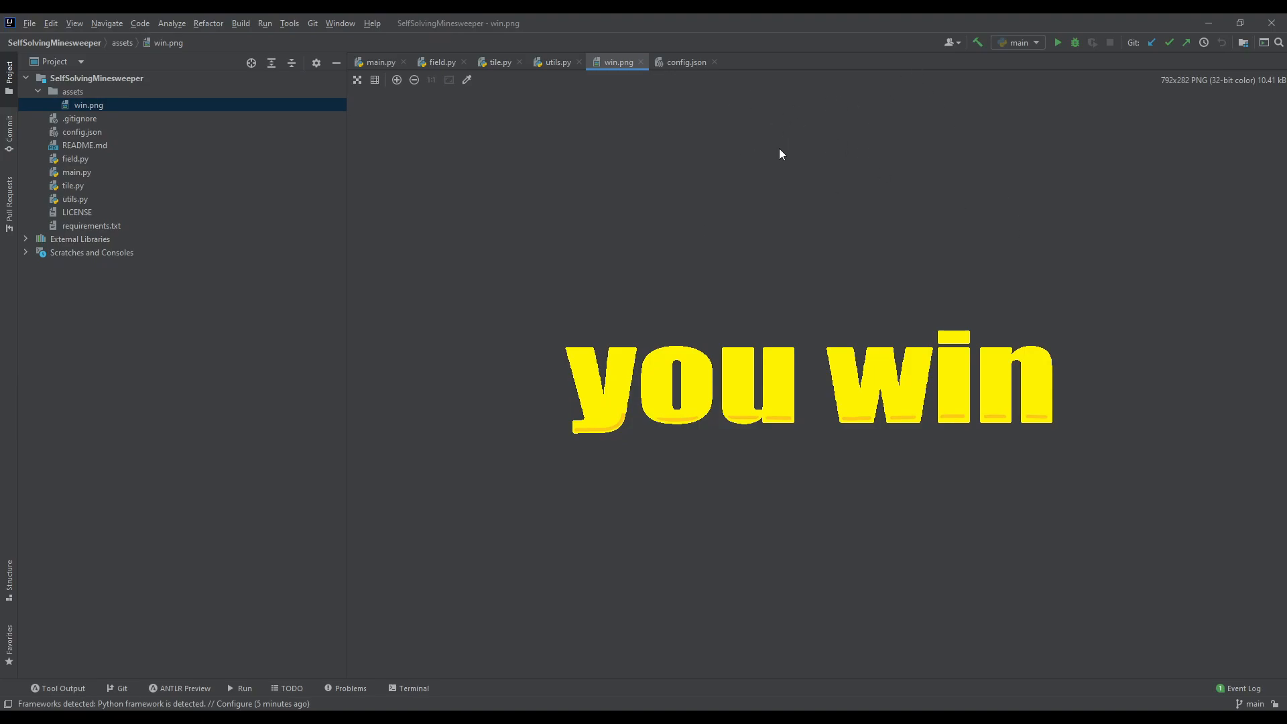
{"action": "mouse_move", "coordinate": [645, 166]}
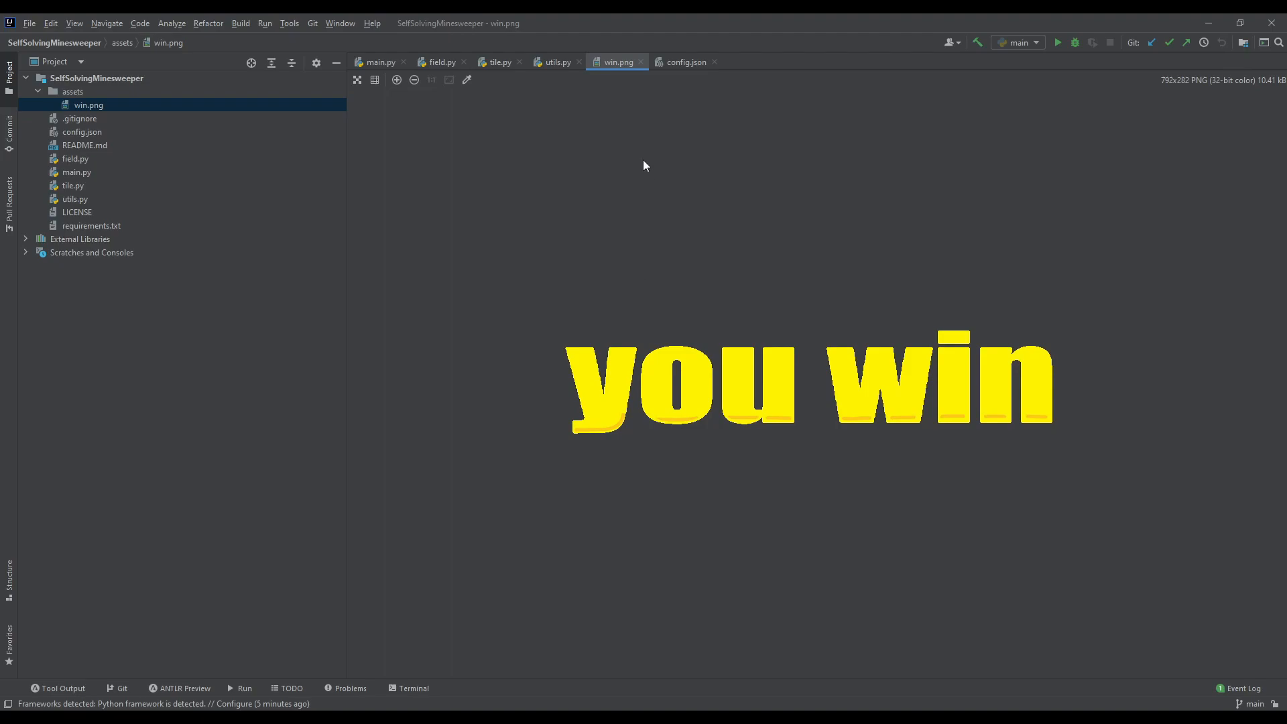
{"action": "mouse_move", "coordinate": [1051, 434]}
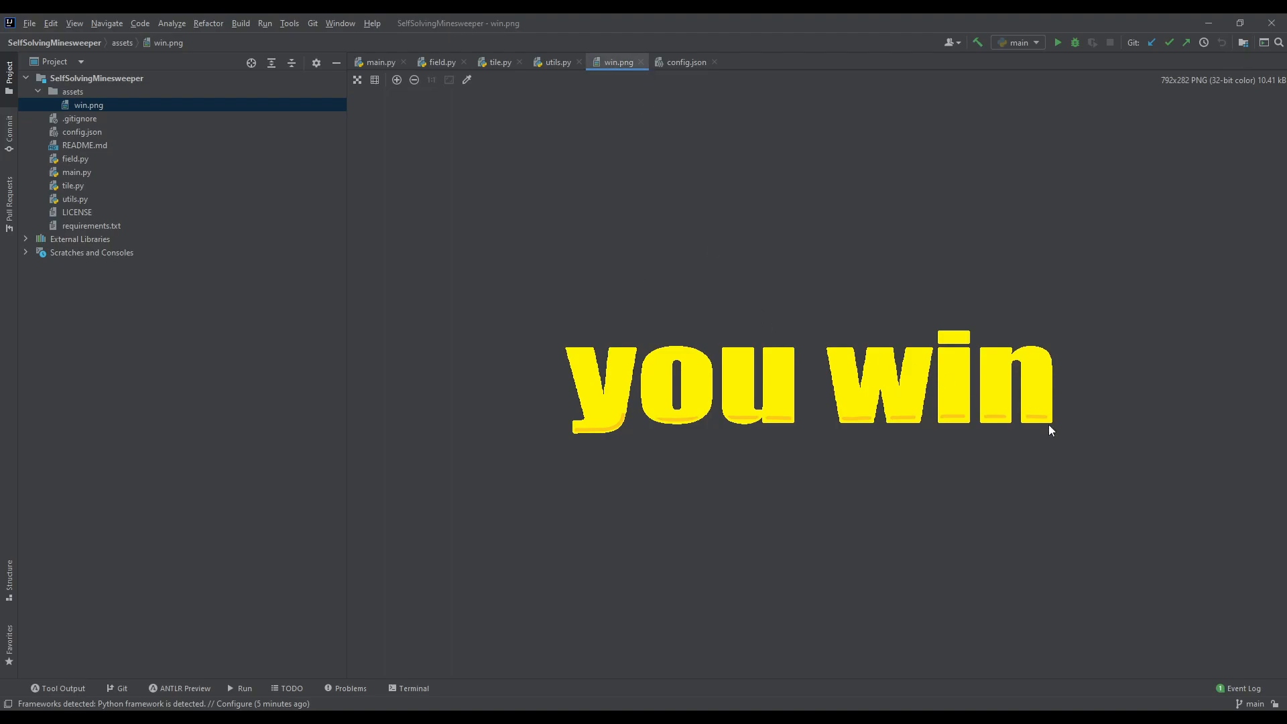
{"action": "left_click", "coordinate": [378, 62]}
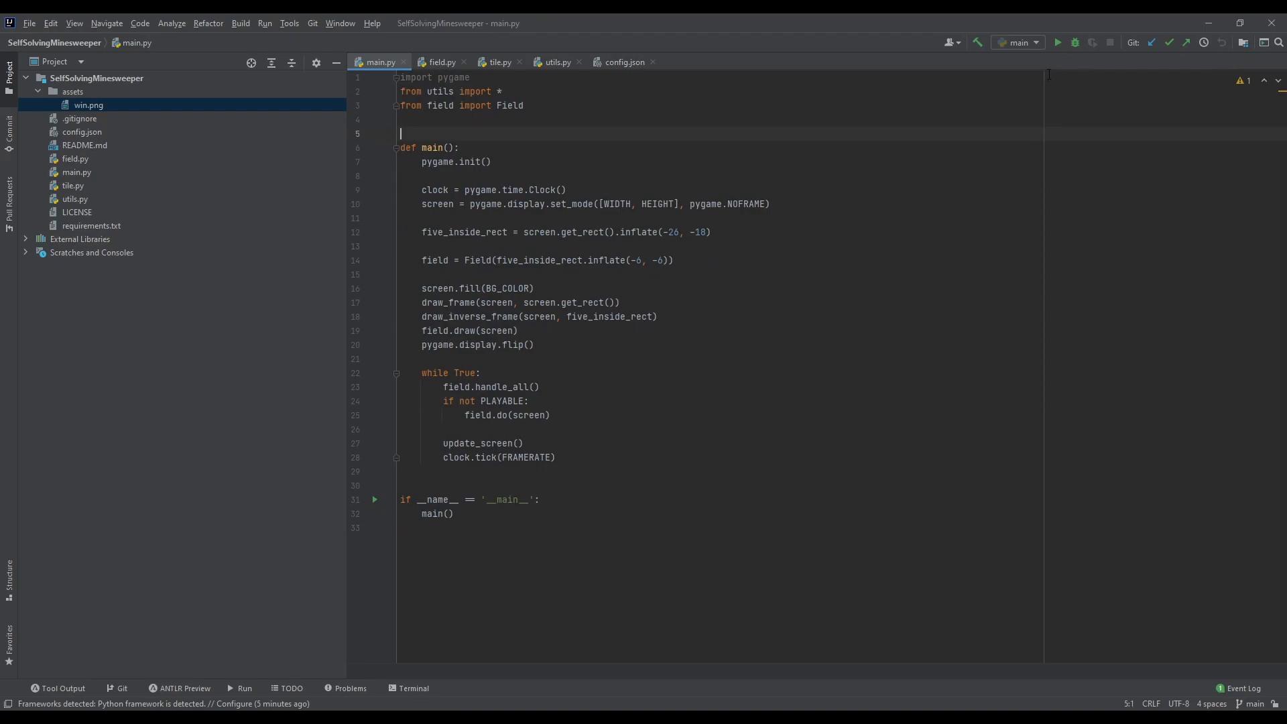
Run main.py so the solver automatically opens a fresh region of numbered tiles
{"action": "left_click", "coordinate": [1061, 42]}
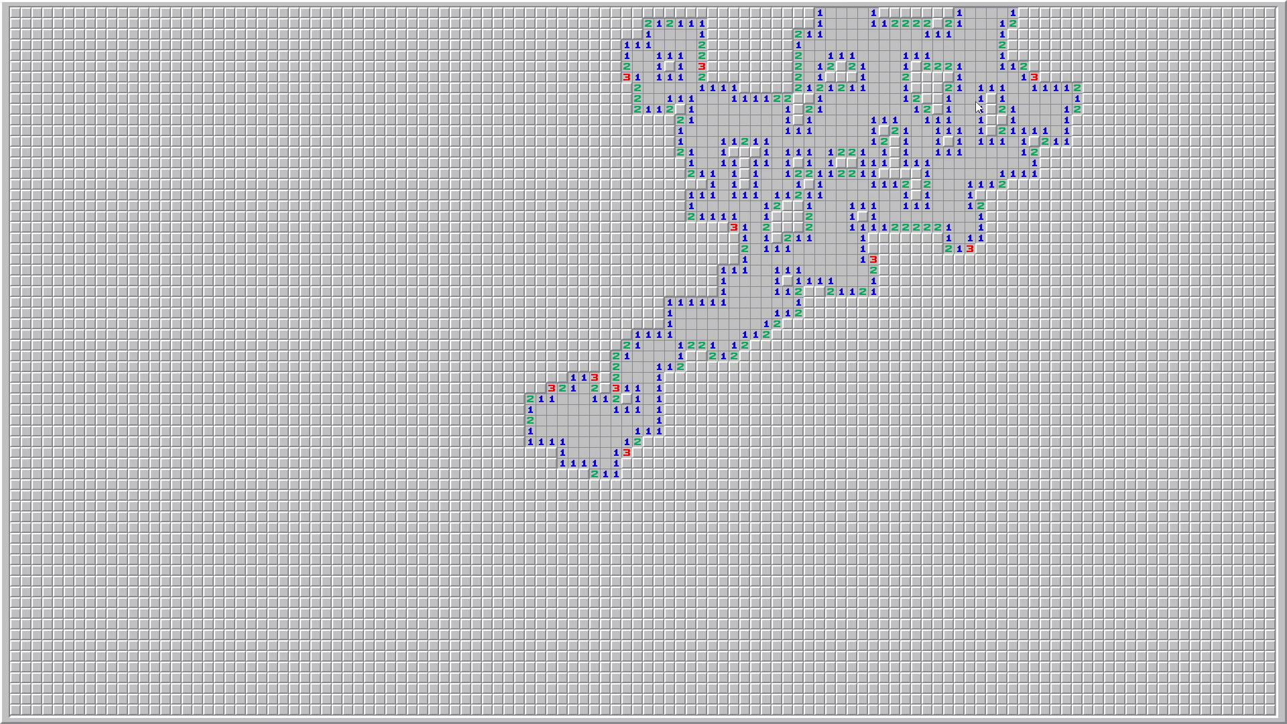
{"action": "mouse_move", "coordinate": [970, 141]}
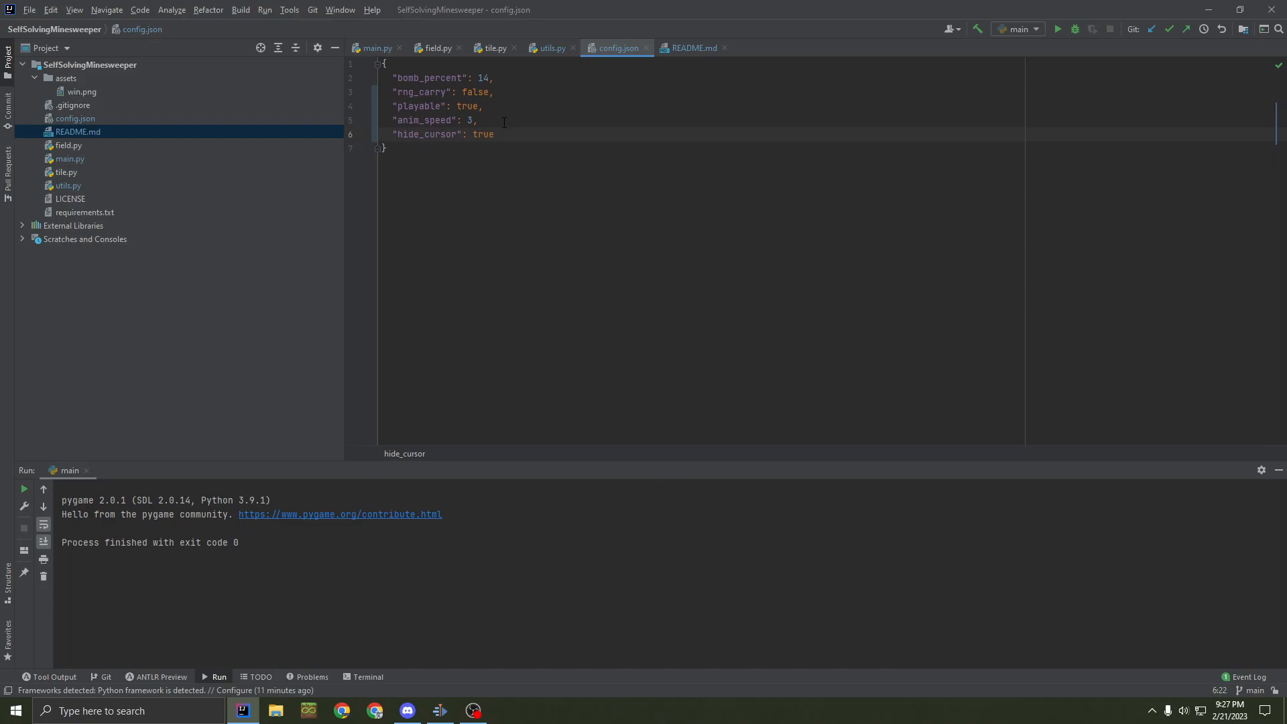
Highlight the new hide_cursor true entry in config.json to explain it
{"action": "left_click_drag", "start_coordinate": [400, 134], "coordinate": [493, 134]}
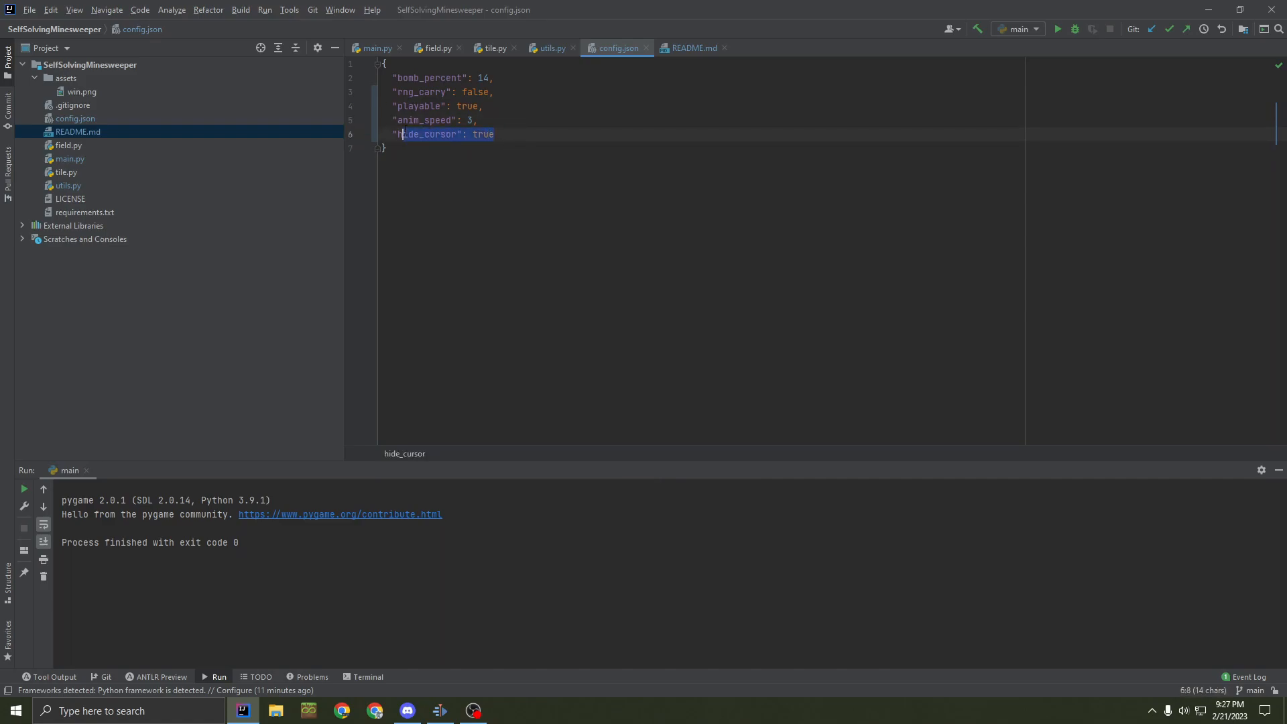